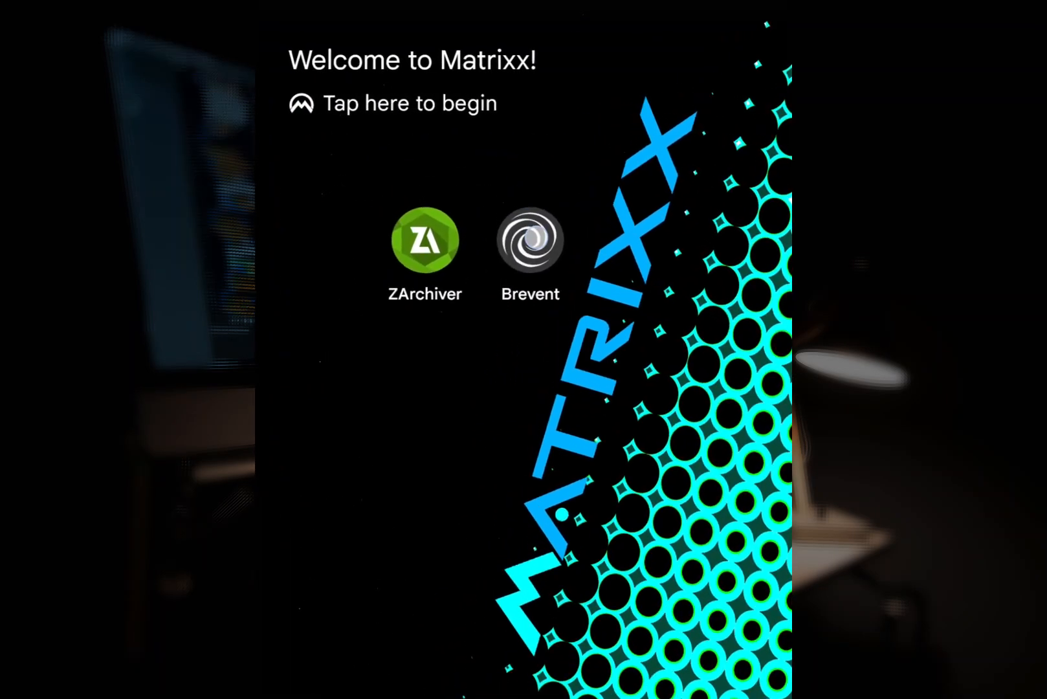
Launch Brevent from the home screen, accept its terms and complete the setup guide
left_click(529, 248)
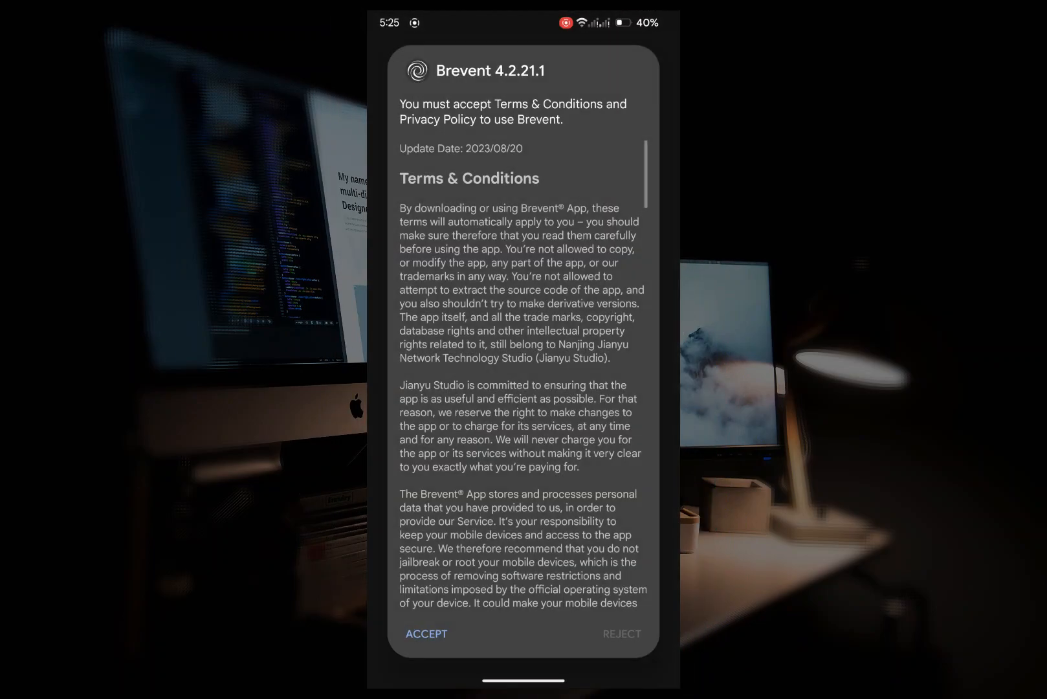
left_click(425, 633)
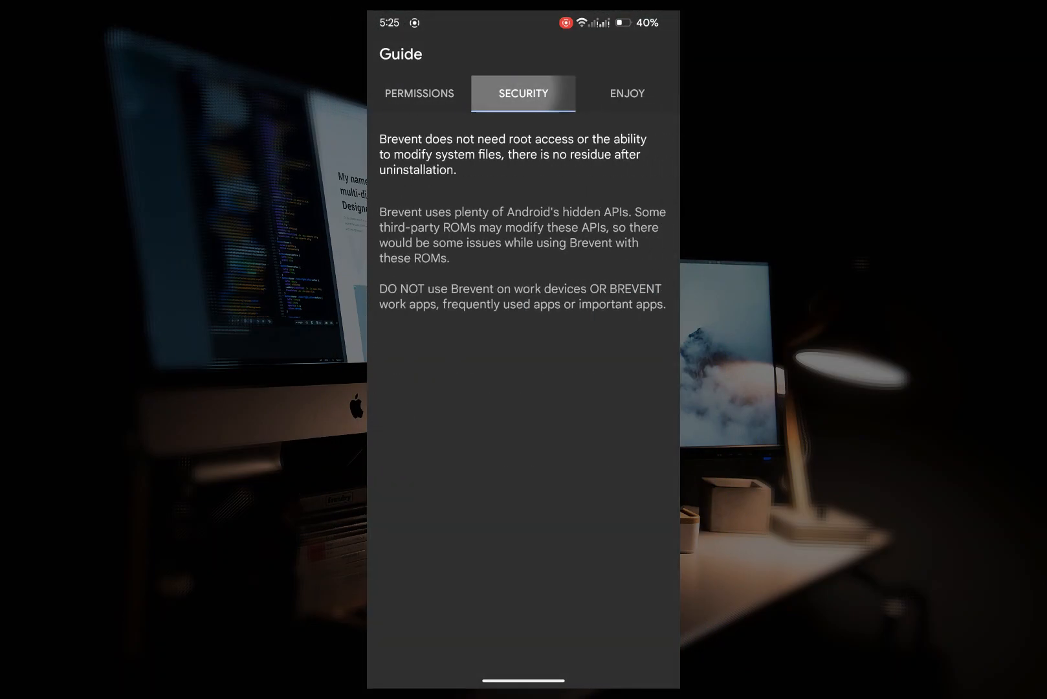
left_click(625, 93)
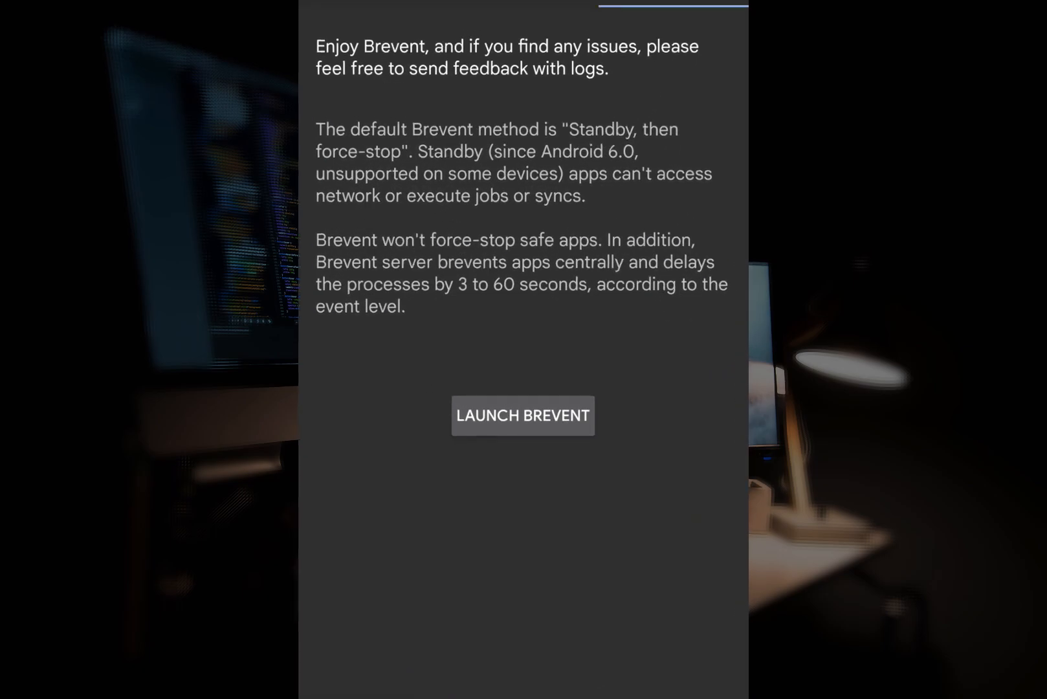
left_click(521, 414)
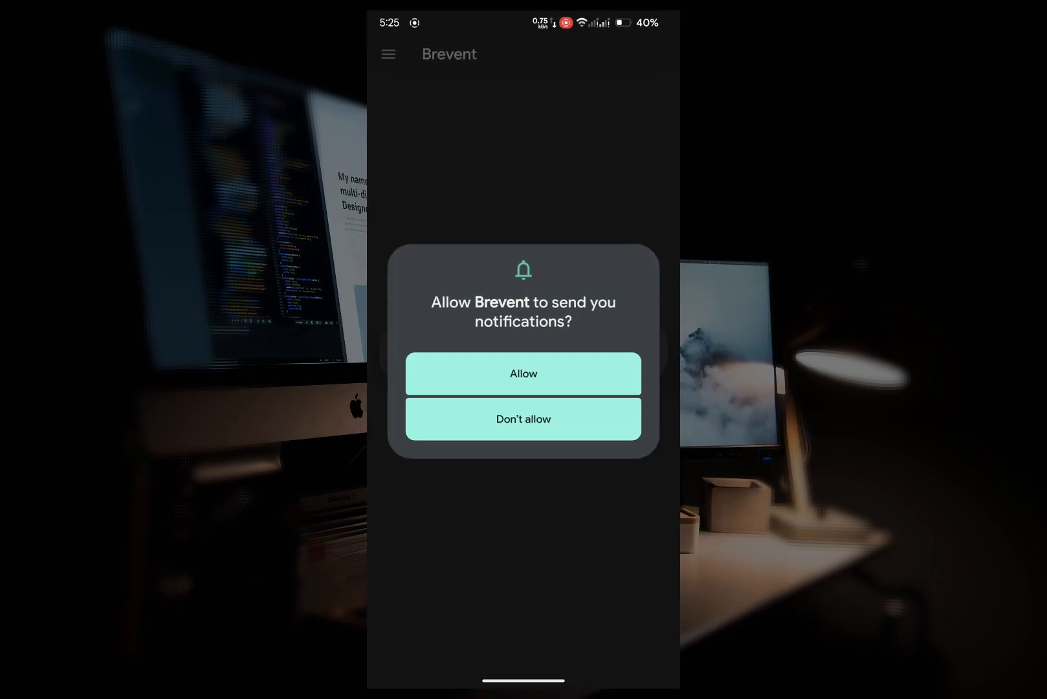
Allow Brevent to send notifications
left_click(523, 373)
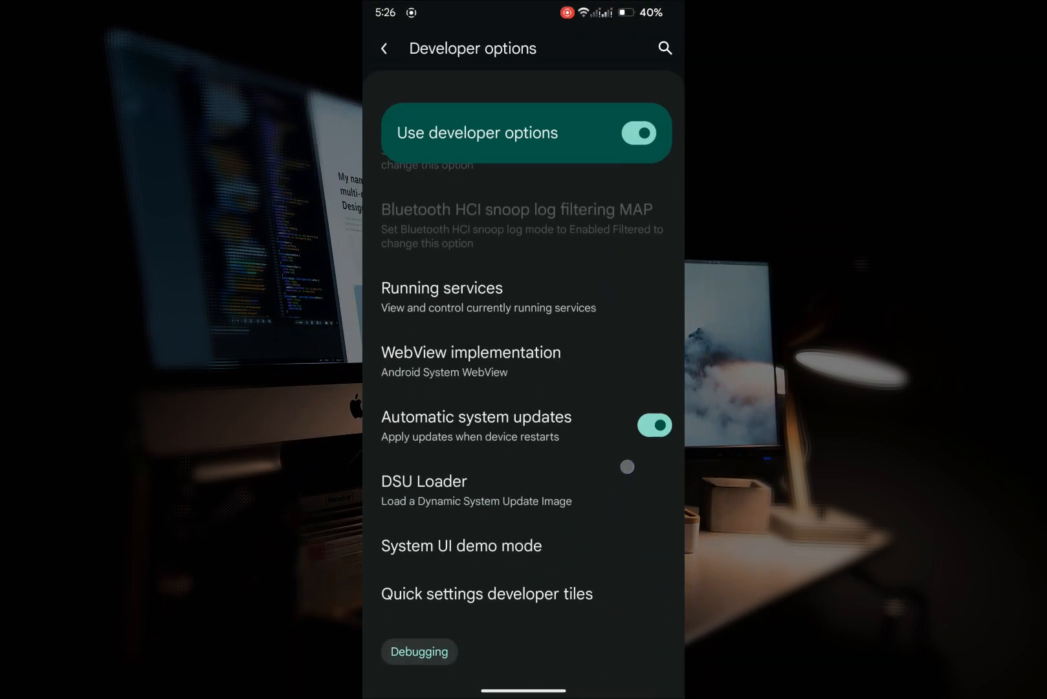
Enable Wireless debugging in Developer options and allow it on this network
scroll("down", 3)
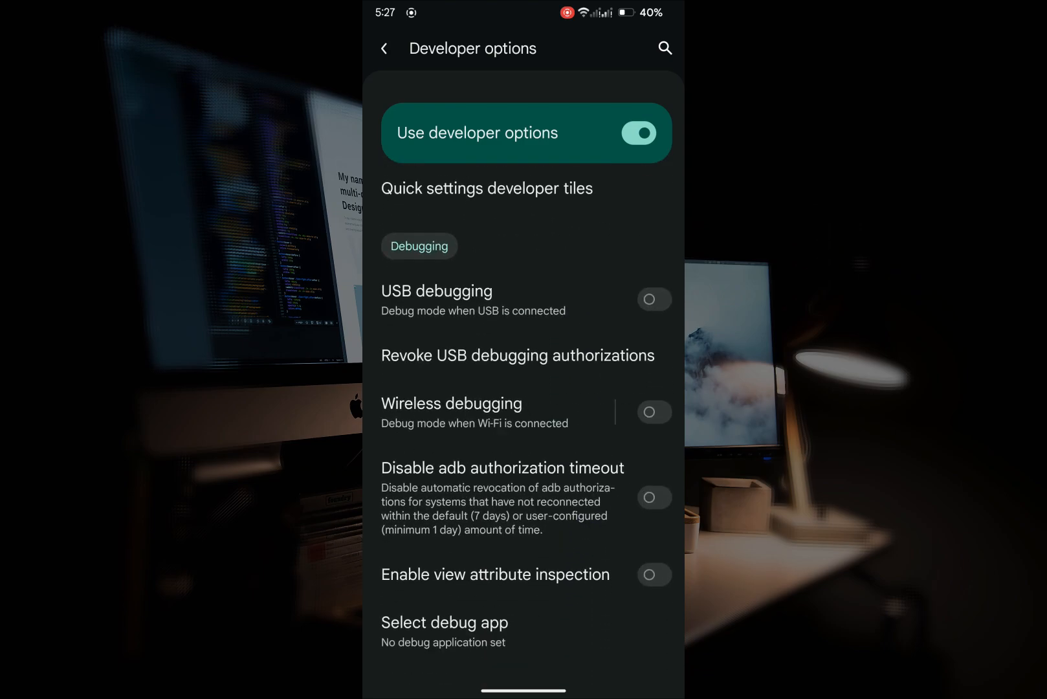
left_click(654, 412)
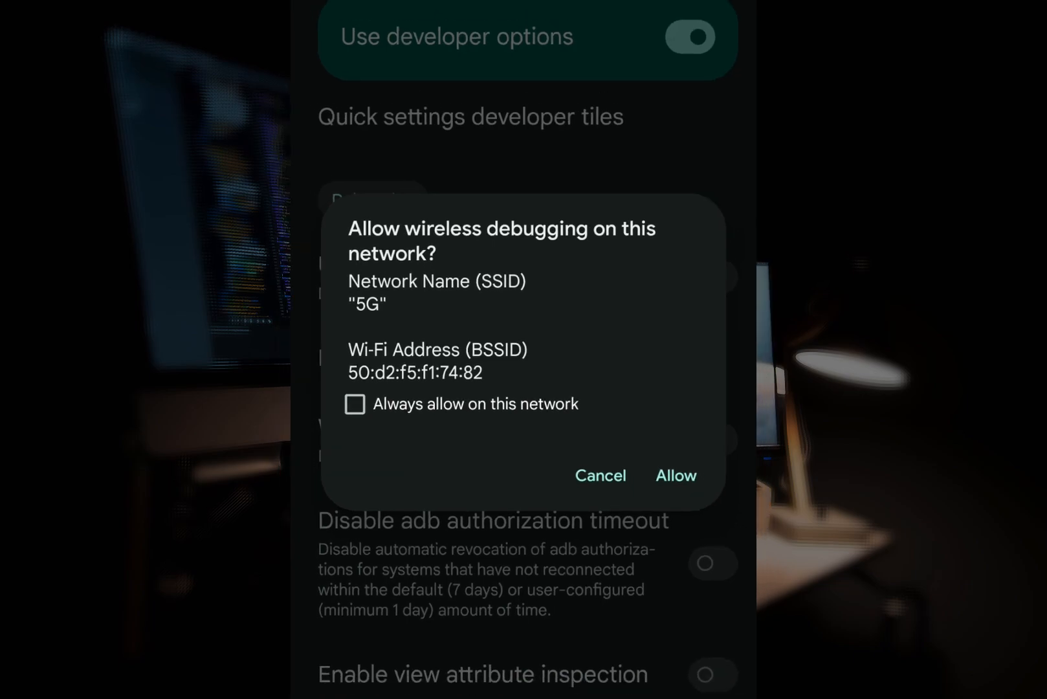
left_click(676, 475)
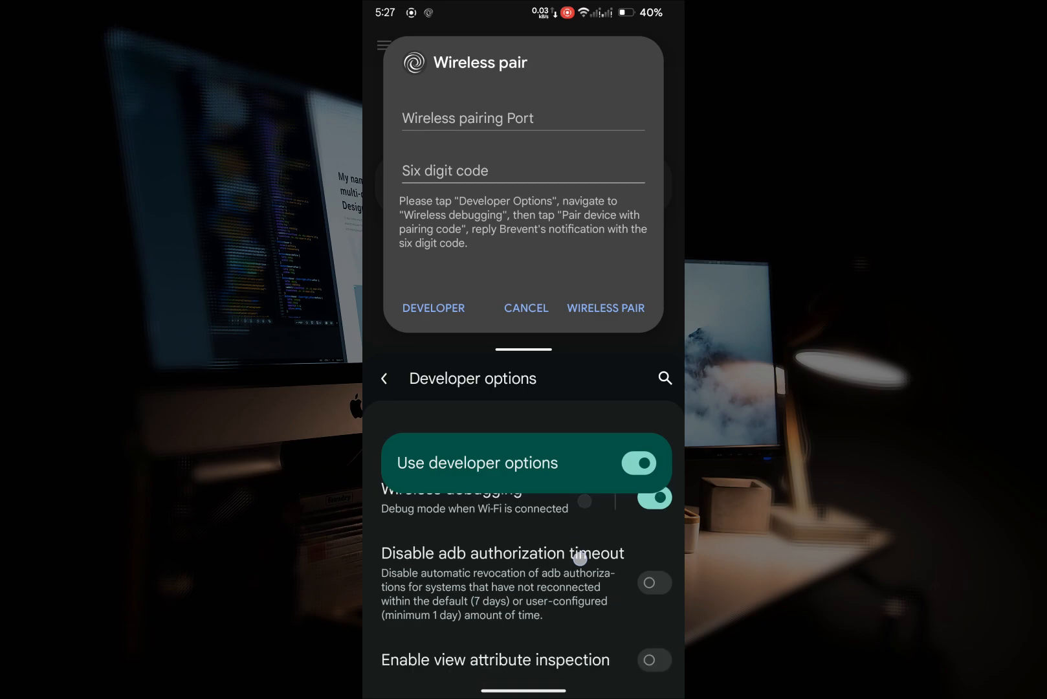
Scroll the Developer options pane down to the Wireless debugging entry
scroll("down", 3)
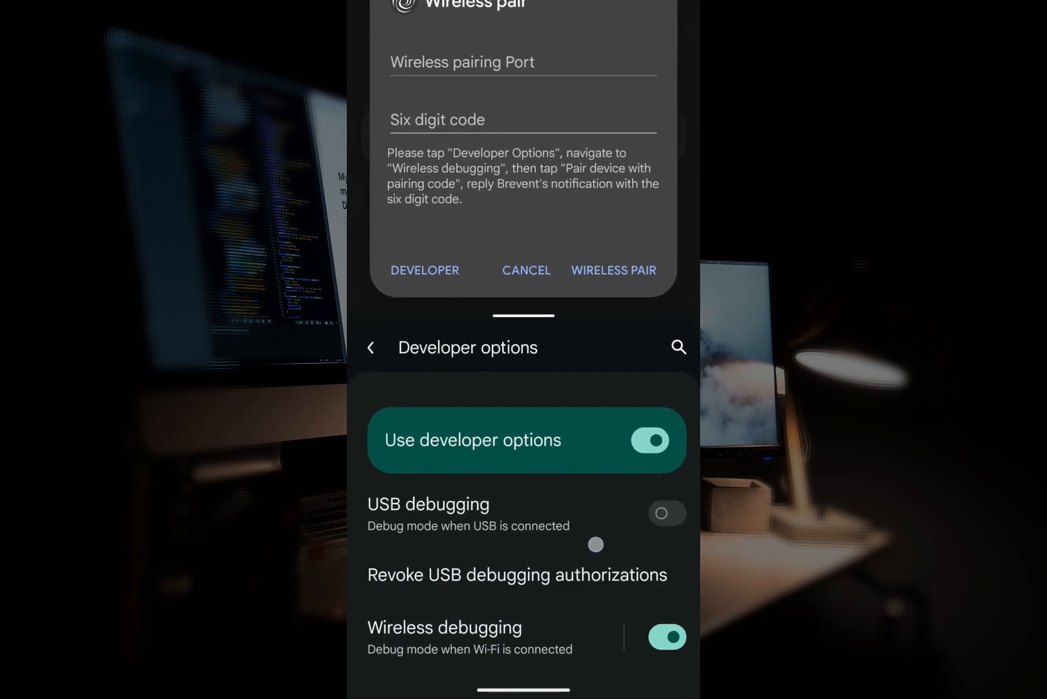
scroll("down", 3)
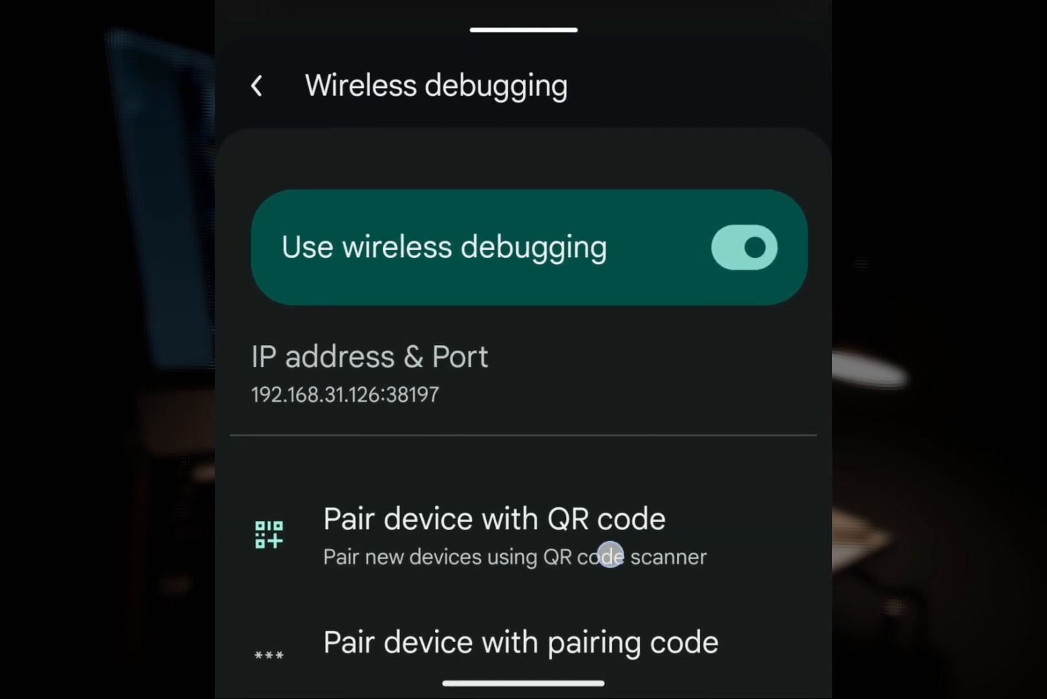
Generate a six-digit pairing code and port via Pair device with pairing code
left_click(520, 641)
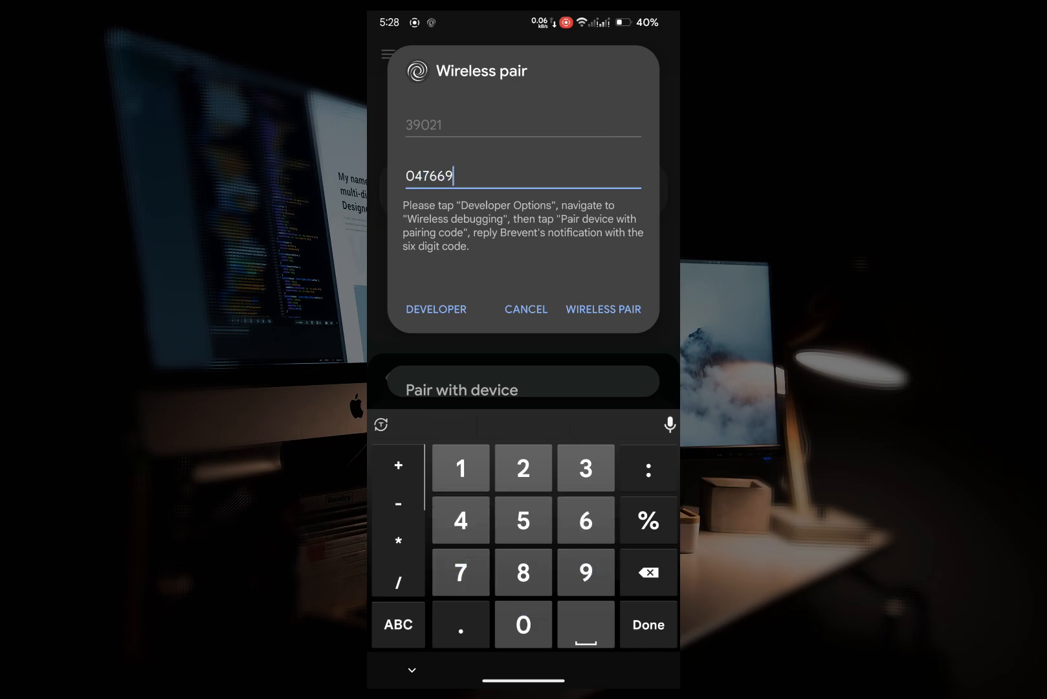
Pair Brevent wirelessly, let its server start, and go to the Exec command screen
left_click(602, 309)
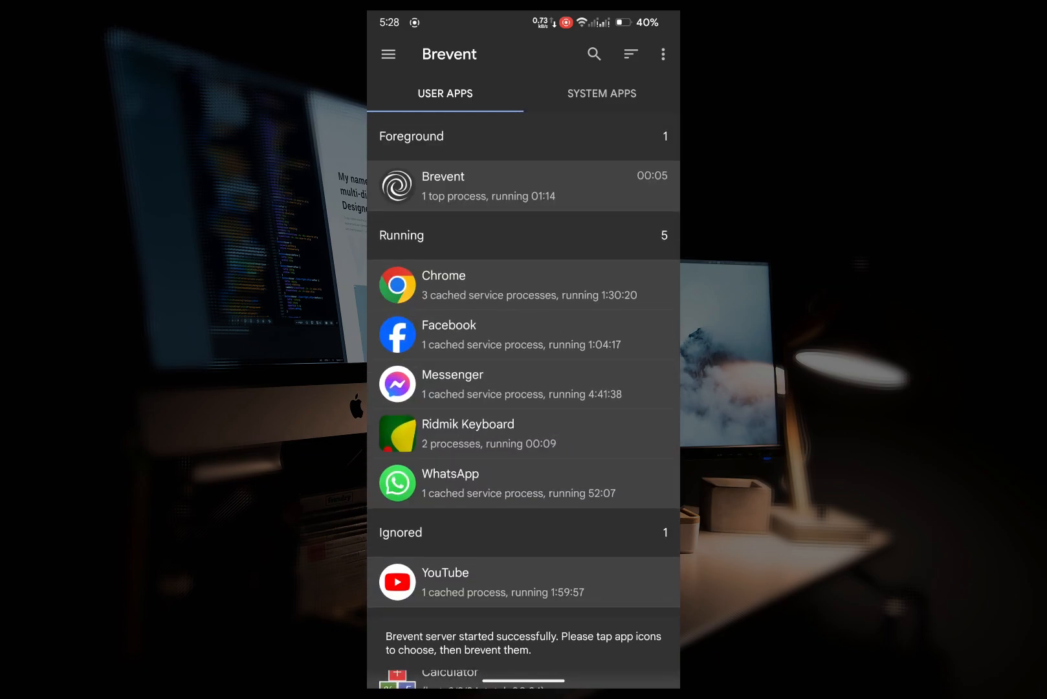
left_click(387, 54)
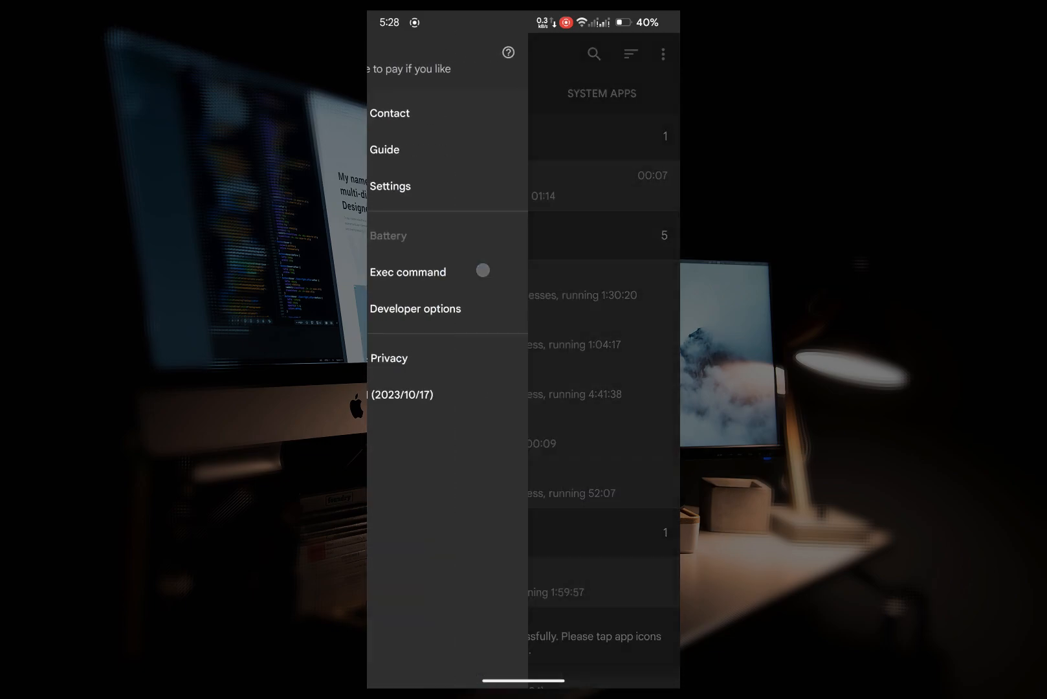
left_click(408, 272)
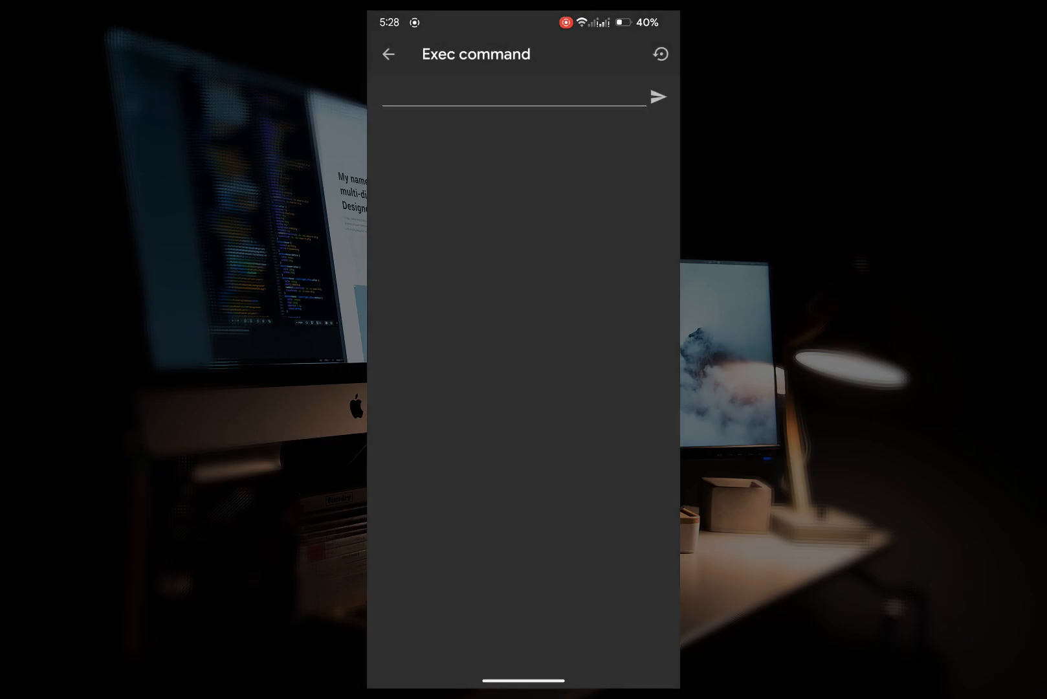
Enter the text 'Now Read' into the Exec command field
left_click(512, 96)
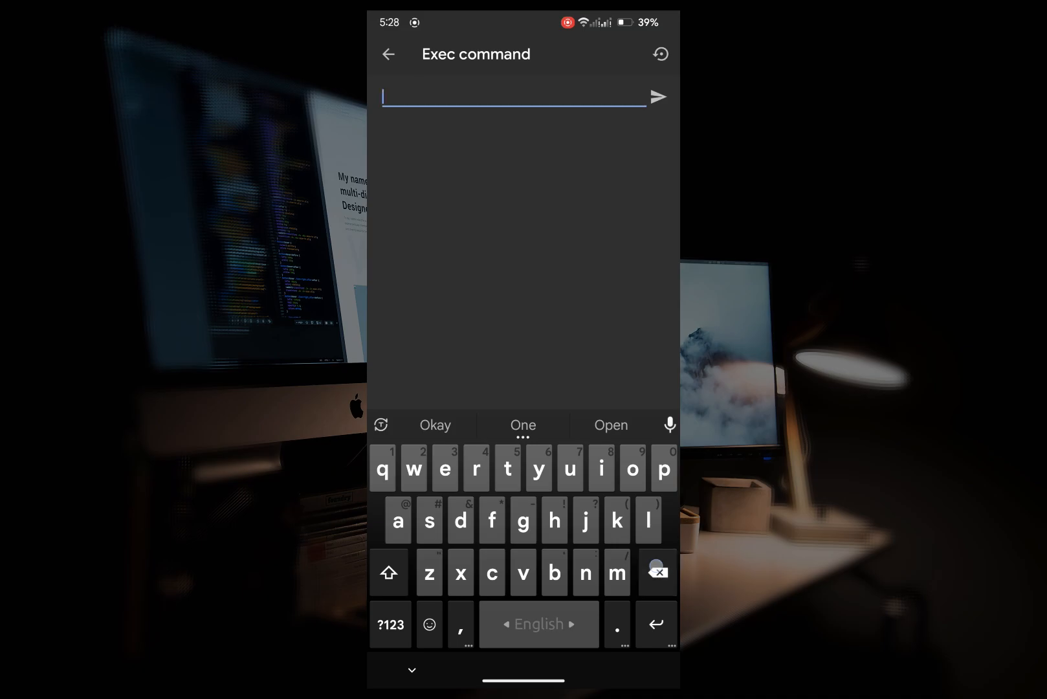
type("Now")
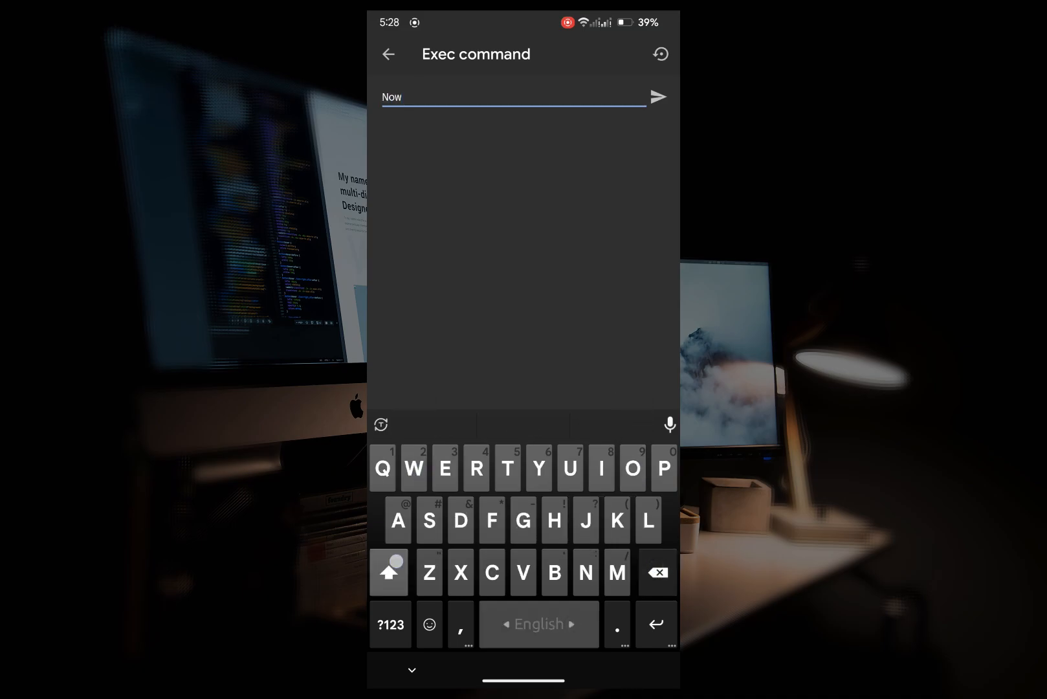
type("Read")
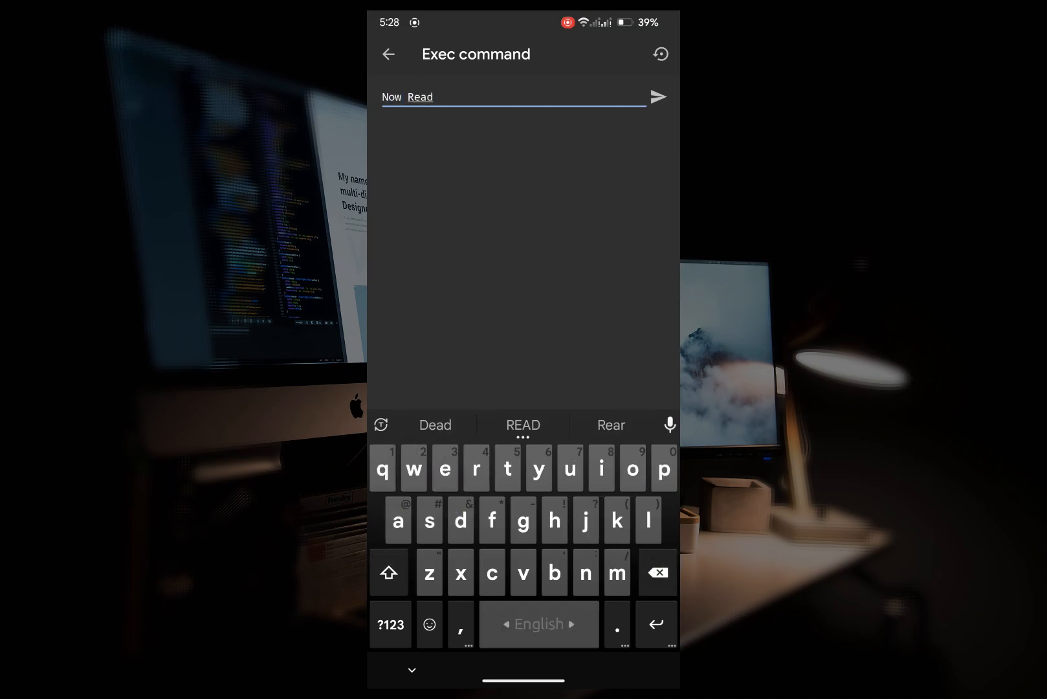